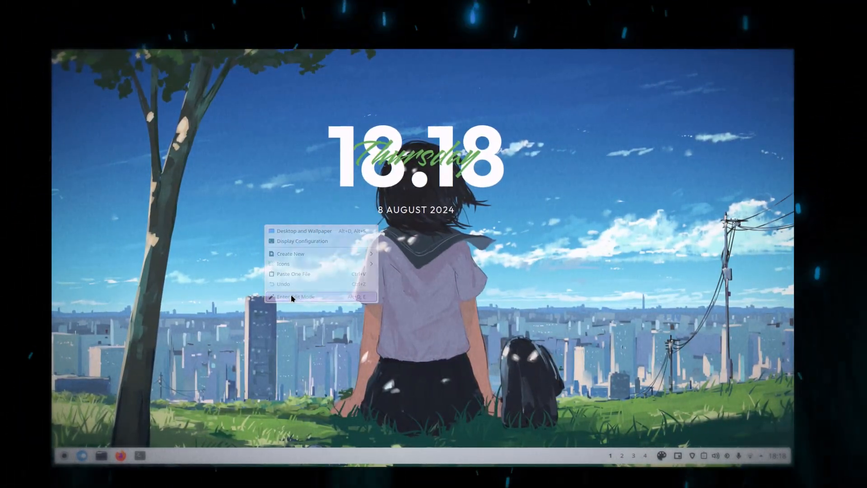
Step: Enter desktop edit mode, leaving a Konsole terminal open on the desktop
click(294, 297)
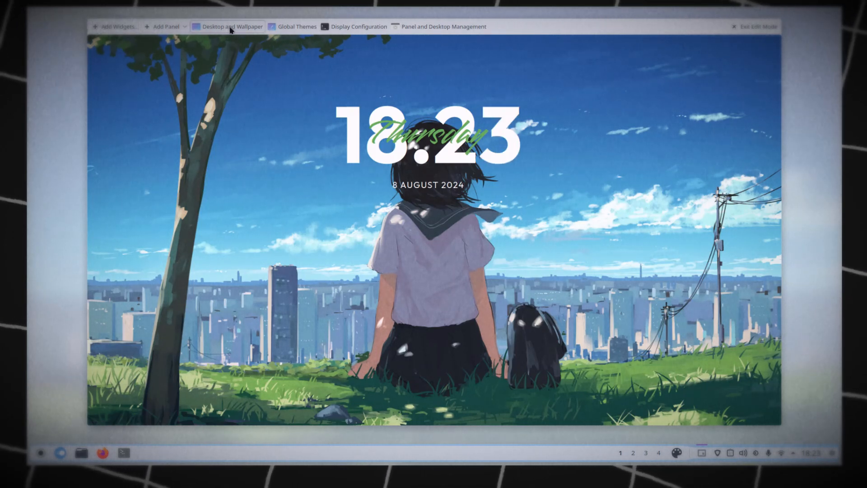
click(117, 26)
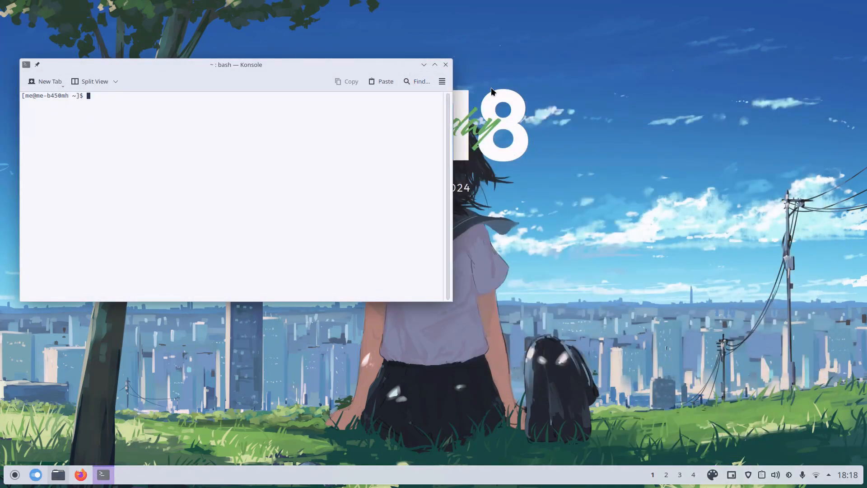
Step: Close the Konsole window to return to the bare desktop with wallpaper and clock
click(102, 474)
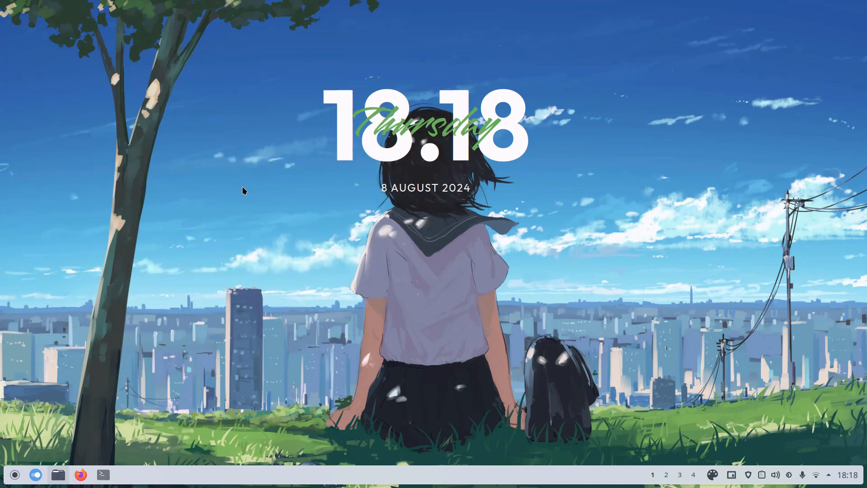
mouse_move(247, 208)
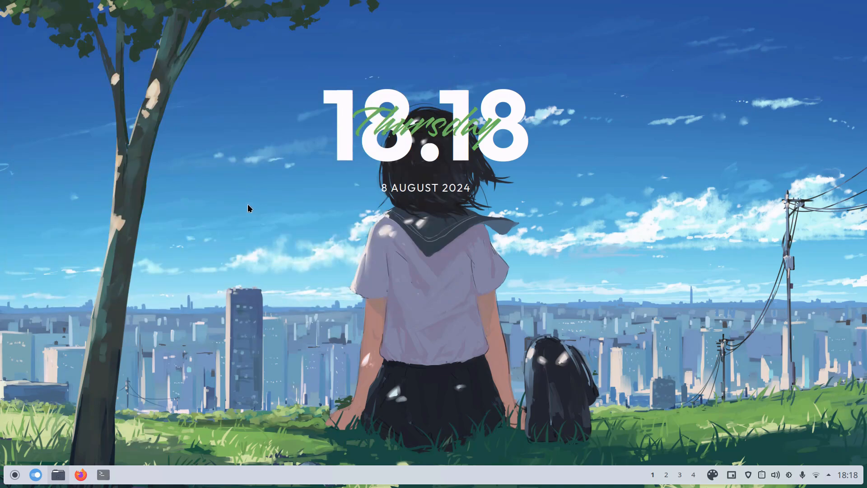
Step: Enter Edit Mode from the desktop menu and show the bottom panel's configuration
right_click(248, 209)
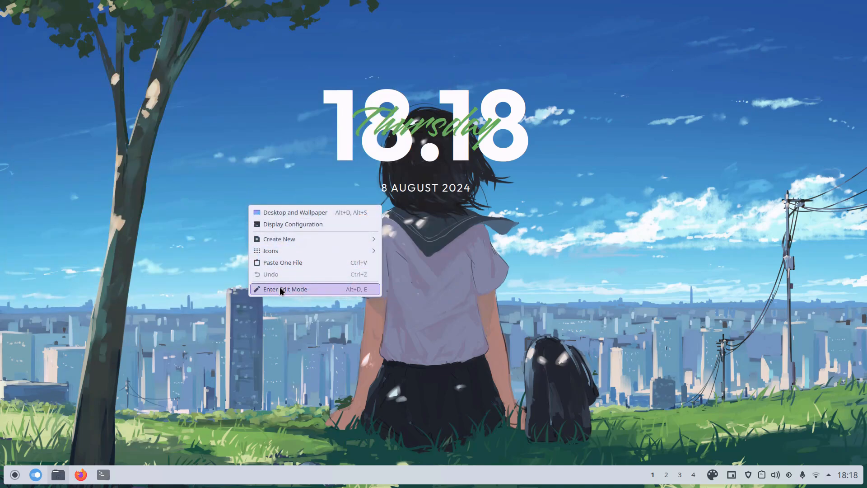
click(285, 289)
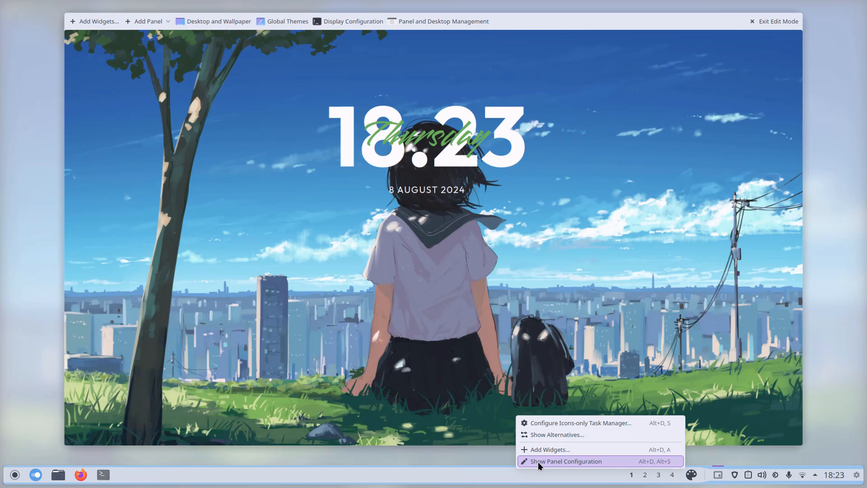
click(564, 460)
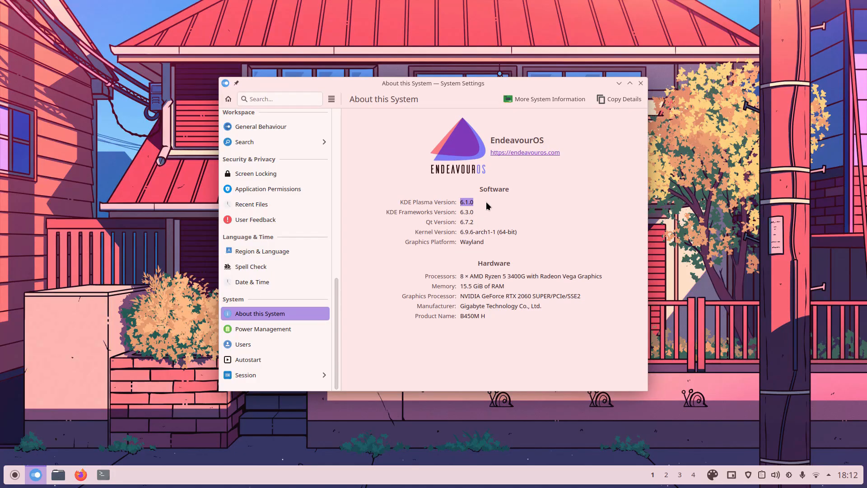
mouse_move(487, 203)
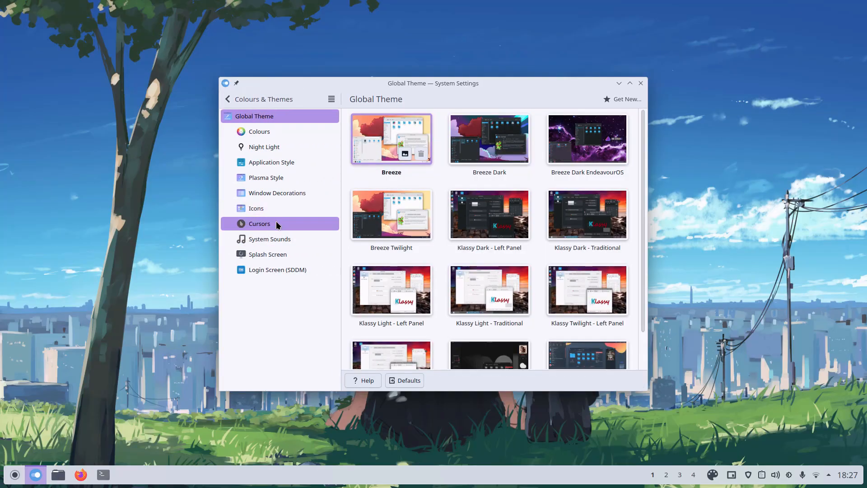
Step: From the Cursors page, choose Get New… to load downloadable cursor themes
click(259, 223)
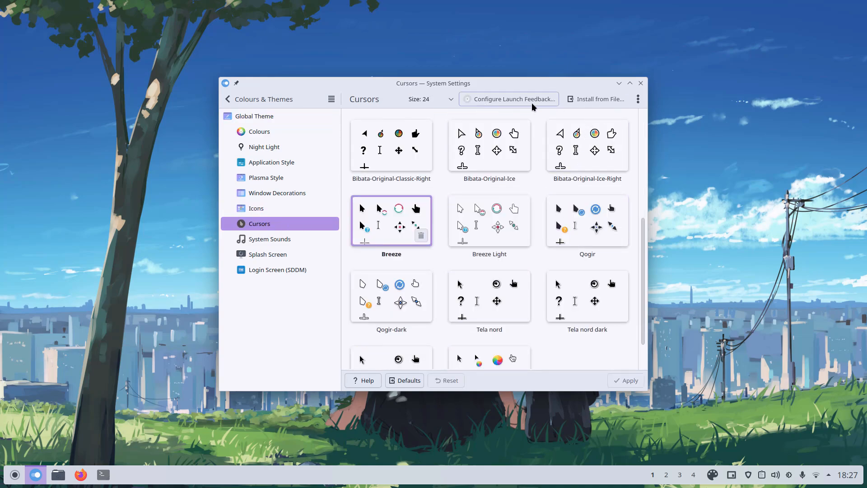
click(642, 99)
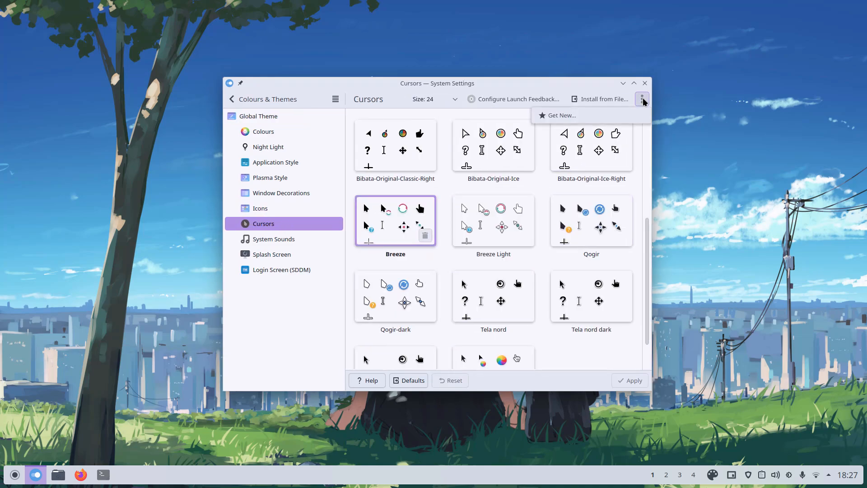
click(560, 114)
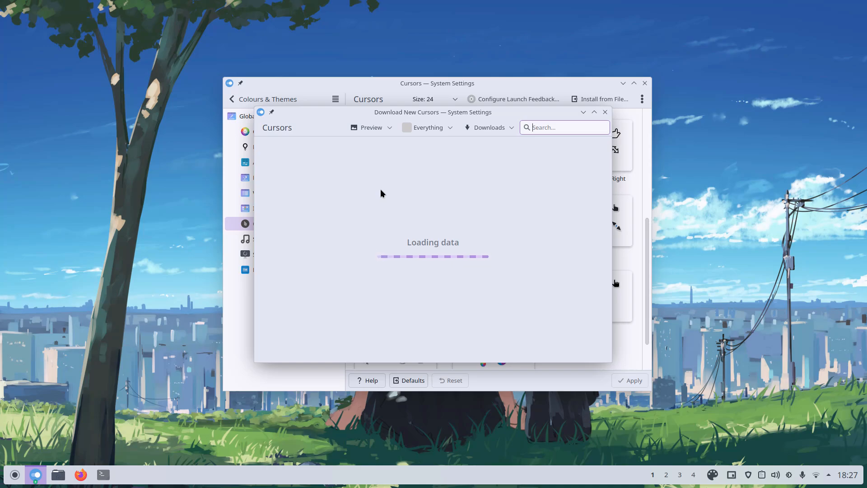